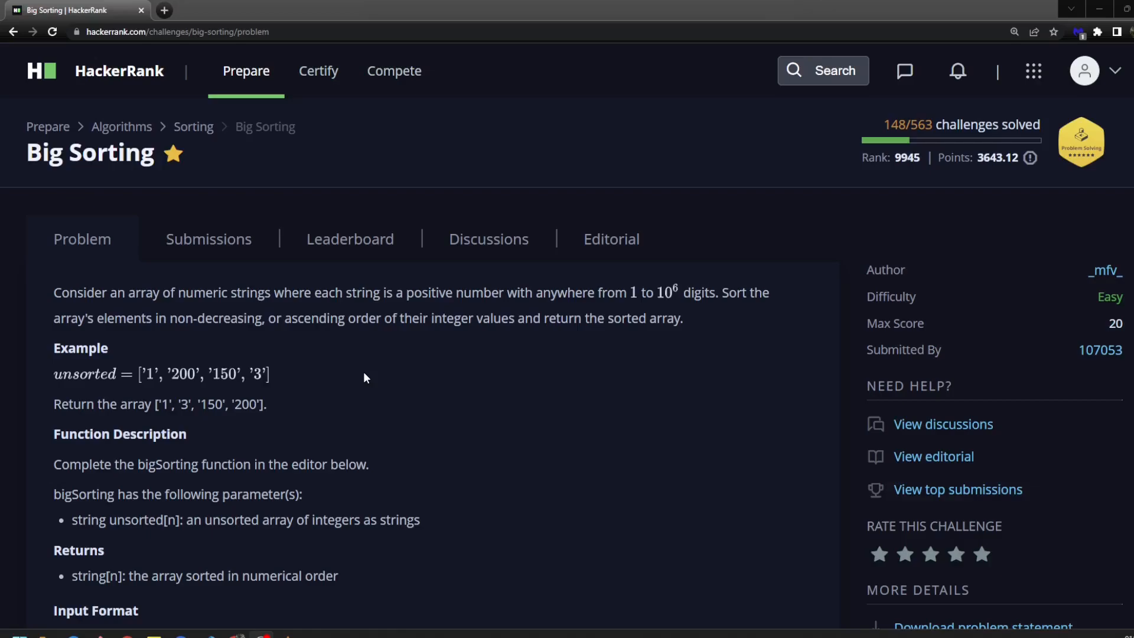
mouse_move(362, 358)
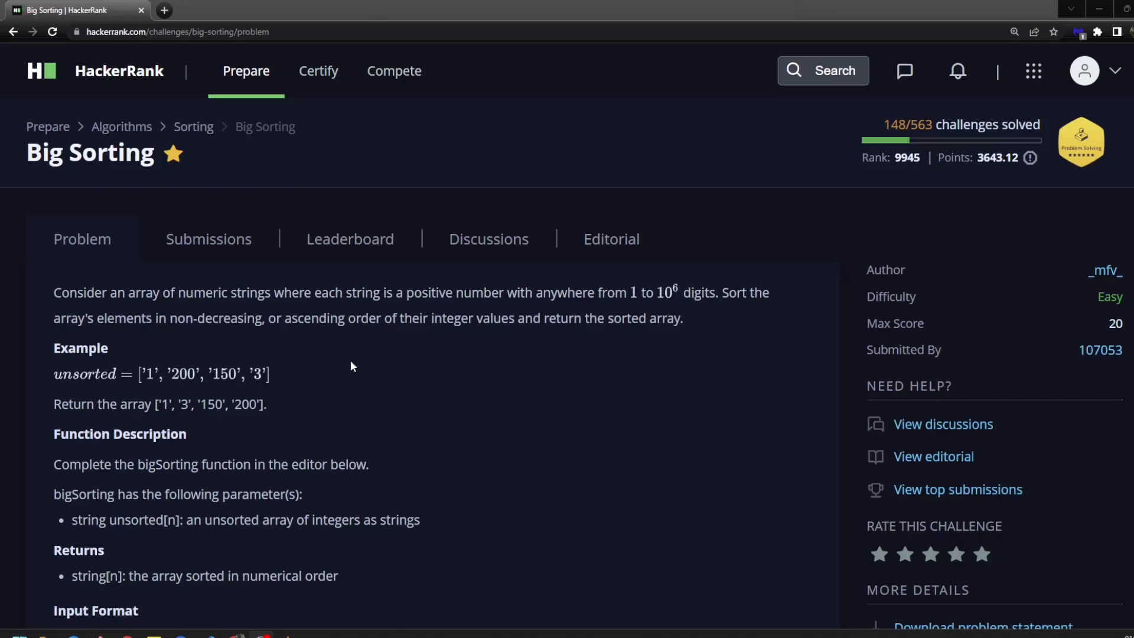
mouse_move(185, 362)
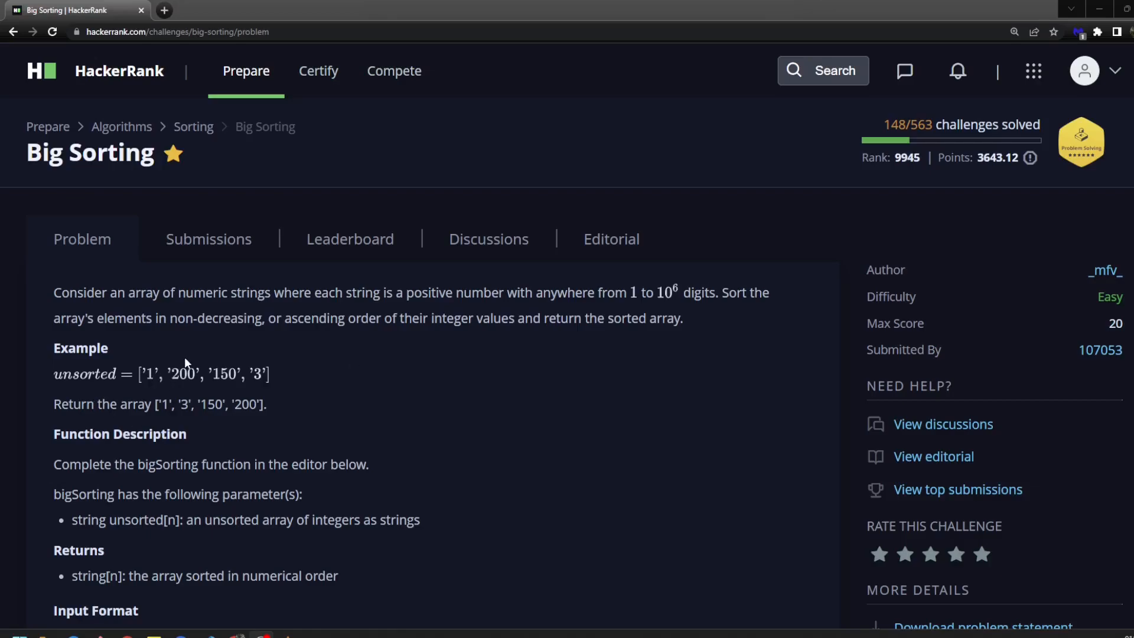
mouse_move(208, 434)
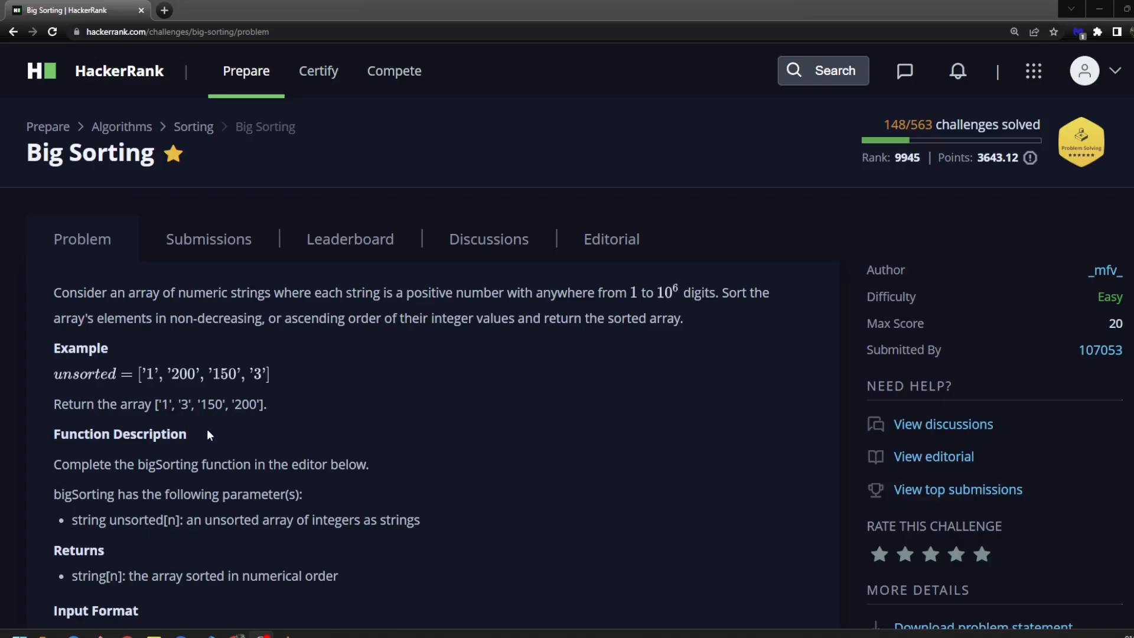
mouse_move(323, 432)
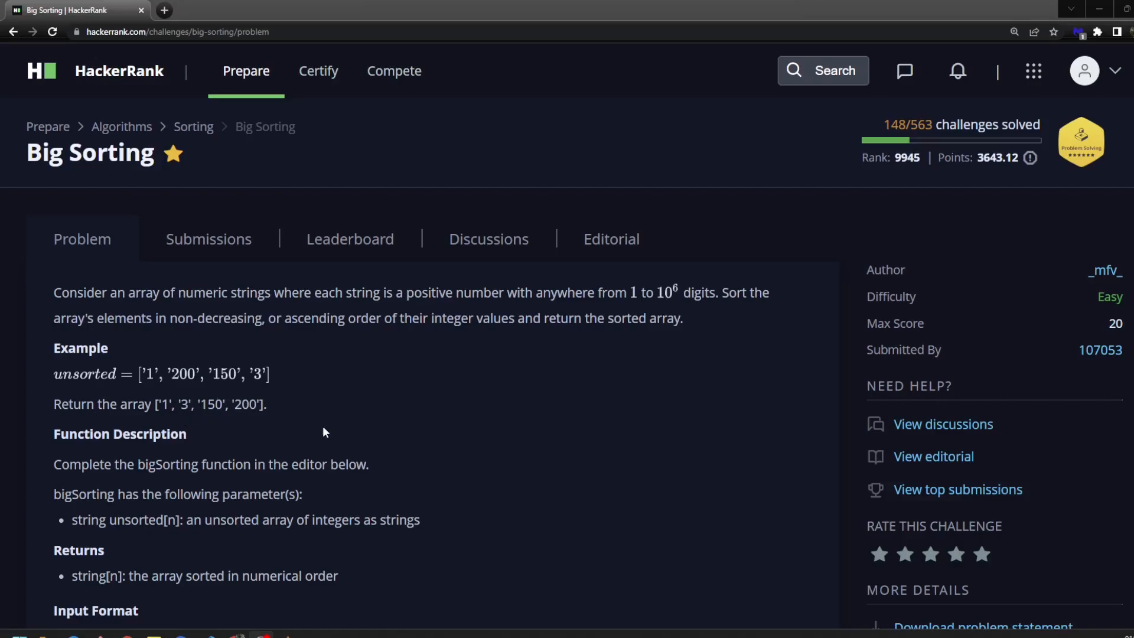
mouse_move(282, 411)
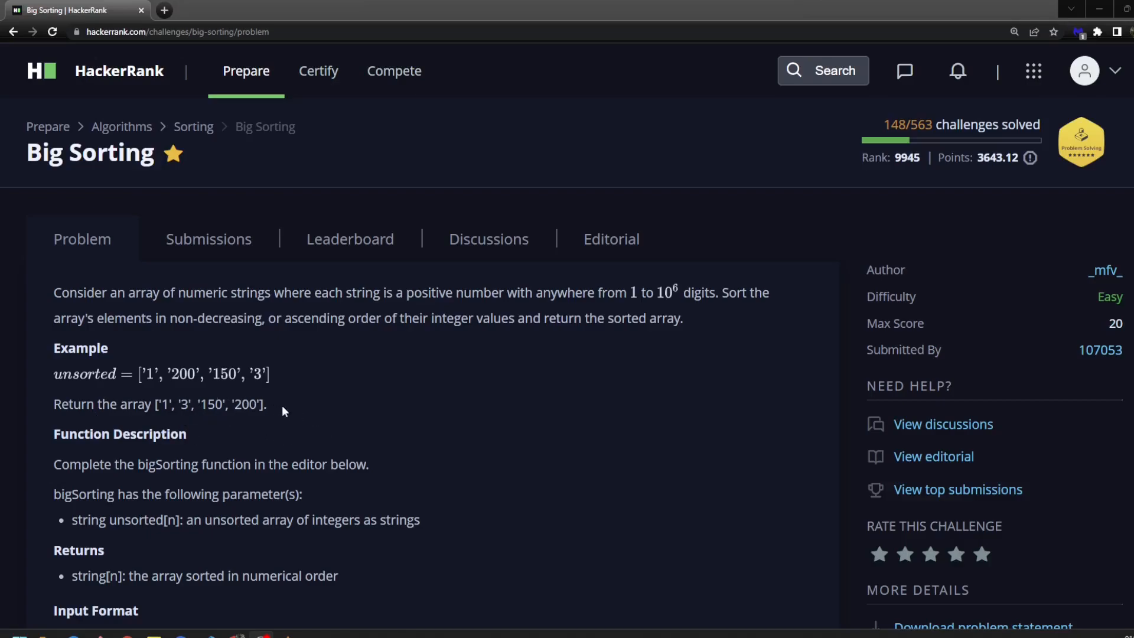
Point out '200' in the example's returned array, then move down to the bigSorting code
double_click(245, 404)
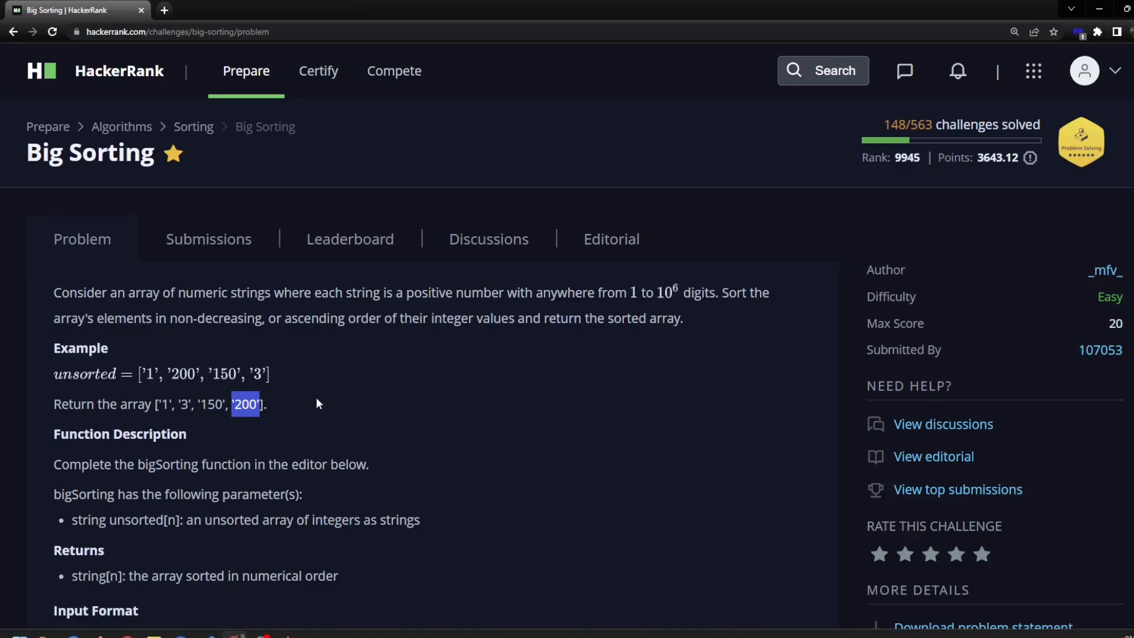
left_click(292, 409)
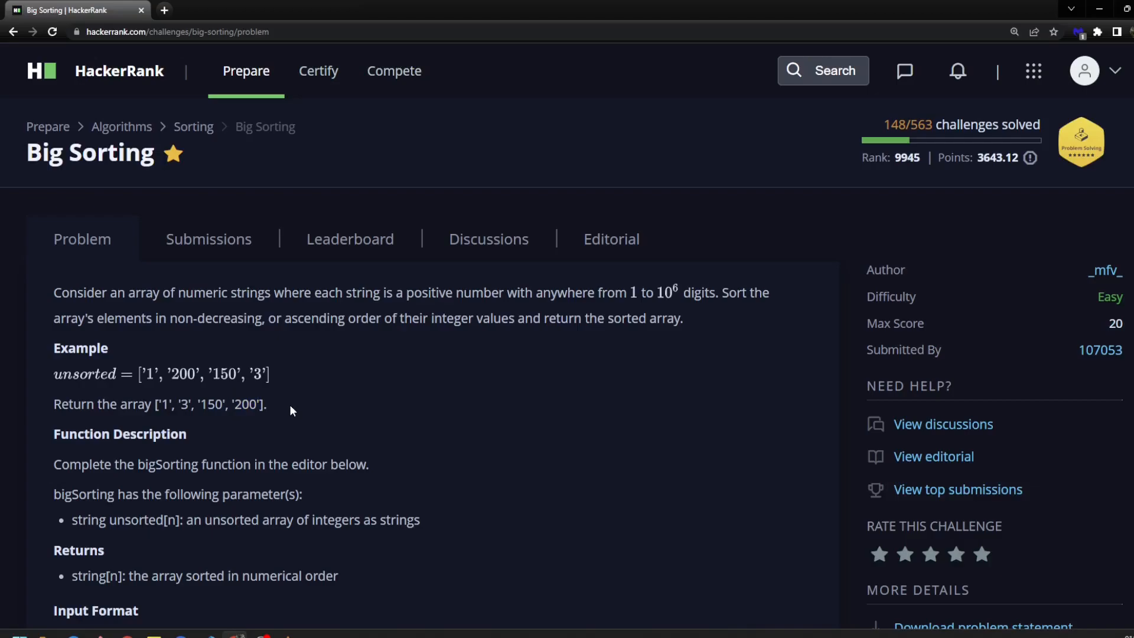
scroll("down", 3)
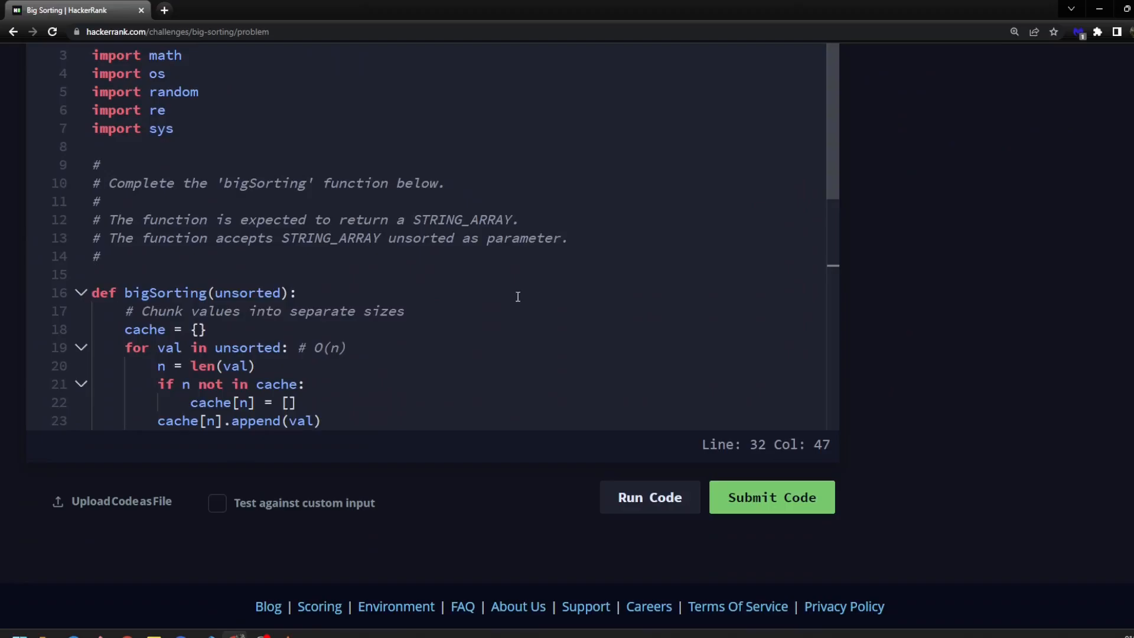
Reach the O(n) comment with 'max of 2*10^5' and highlight the lengths-sorting statement
scroll("down", 3)
type(", max of 2*10^5")
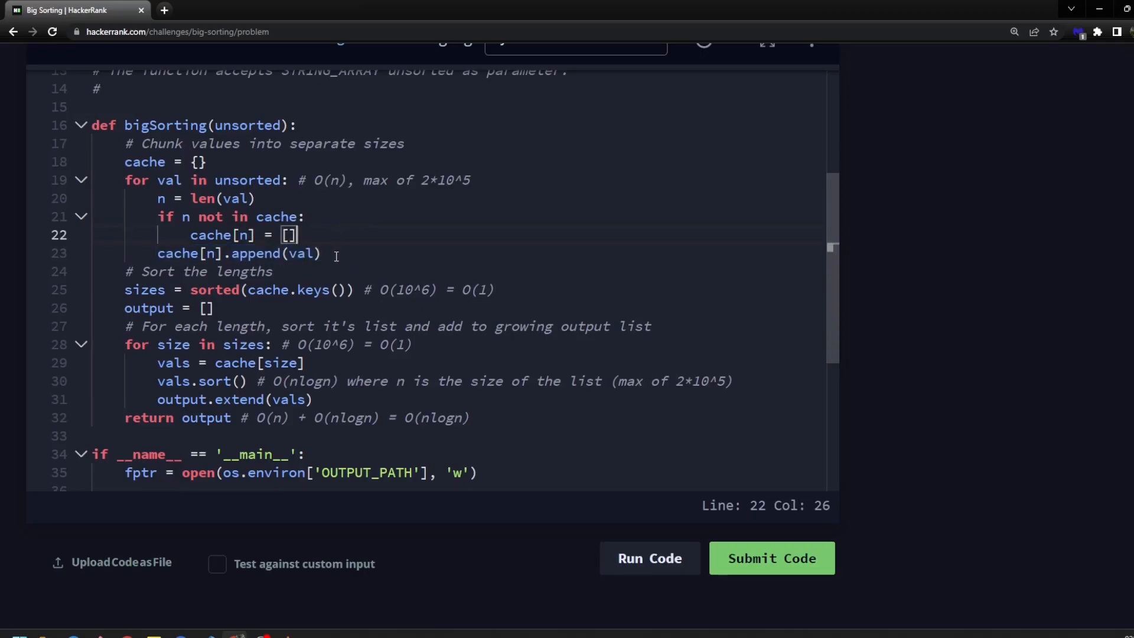
left_click_drag(321, 253, 92, 162)
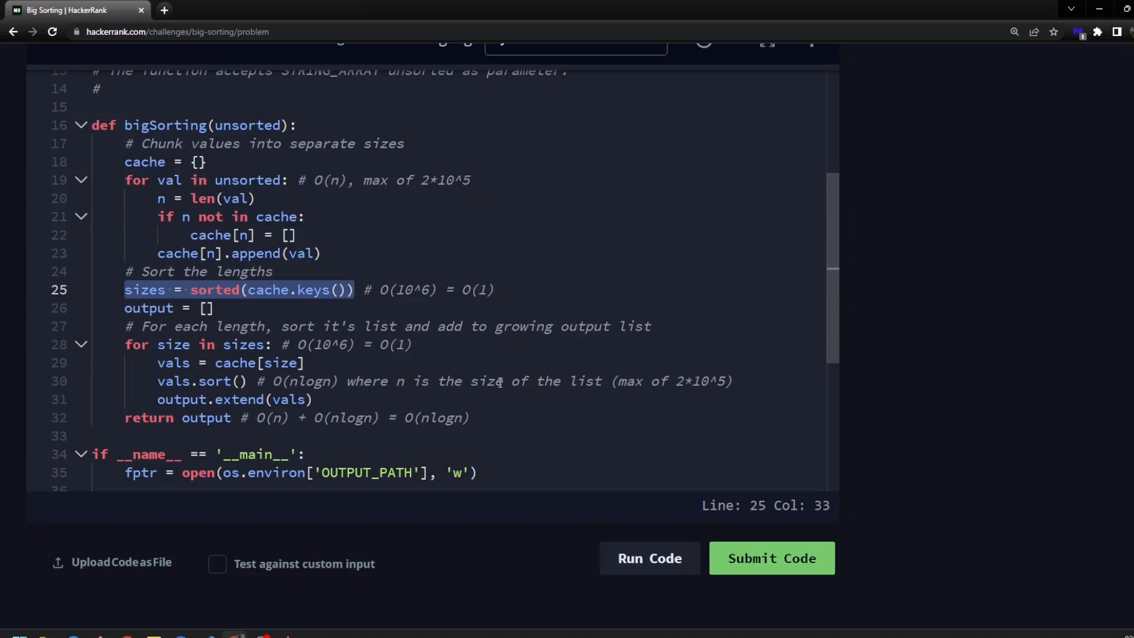
mouse_move(383, 359)
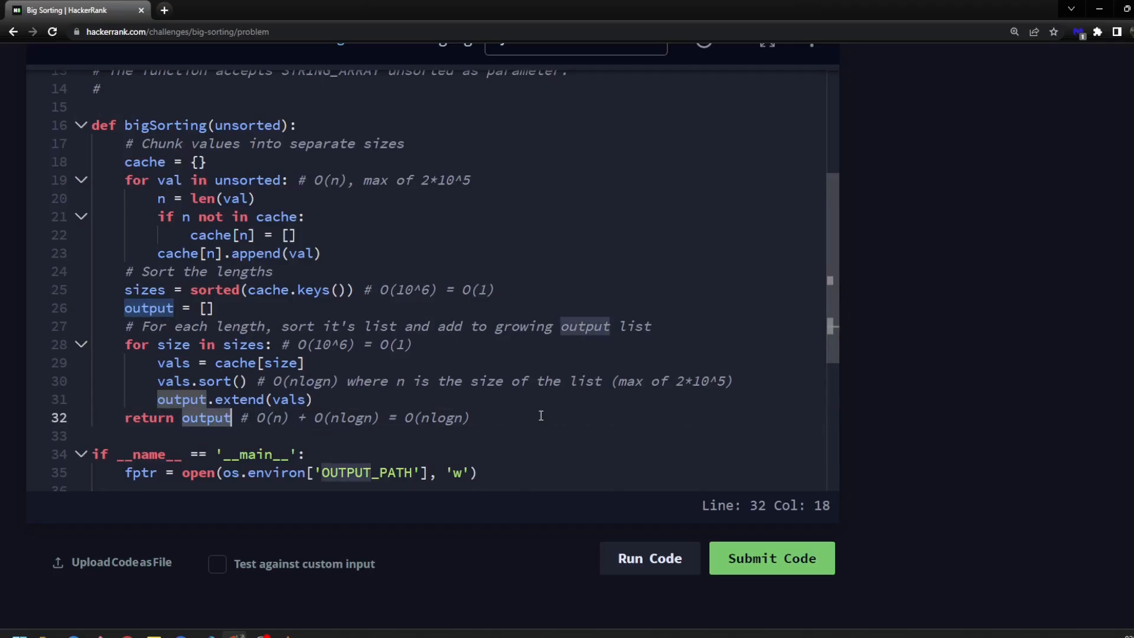
Run the solution on the sample cases, then submit it against all test cases
left_click(649, 557)
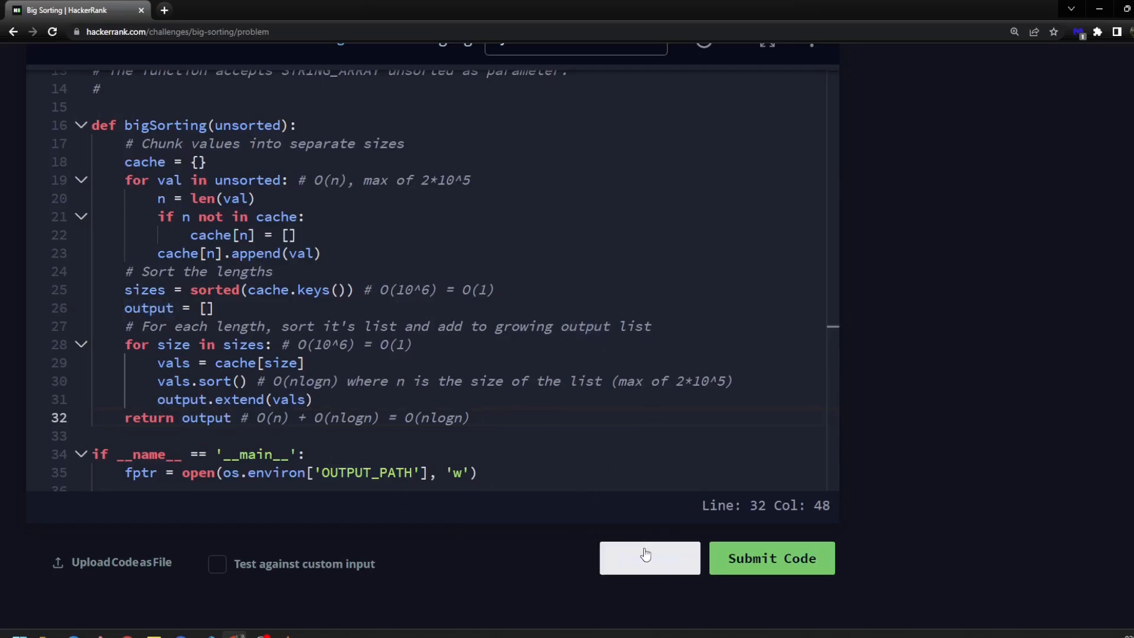
left_click(648, 557)
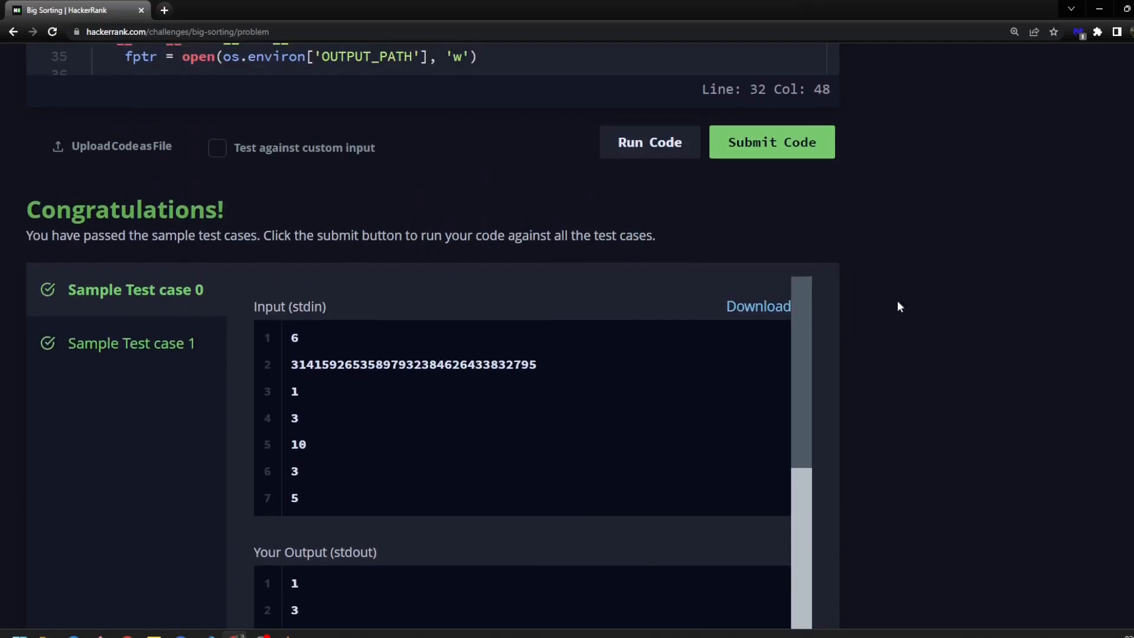
left_click(769, 142)
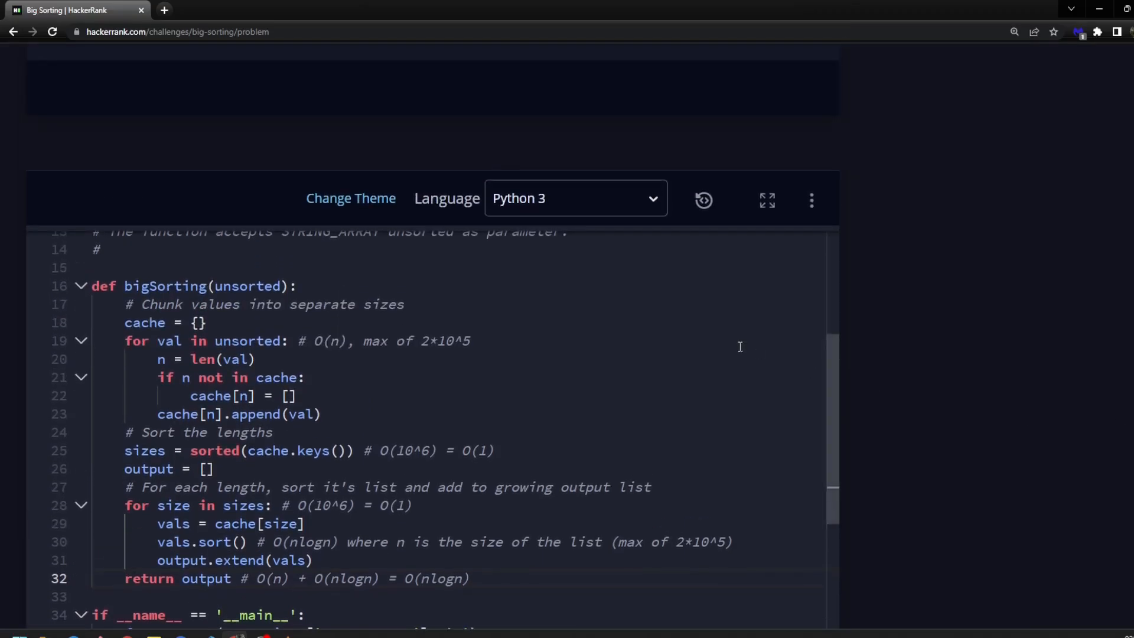
Review the submission results confirming Big Sorting is solved
scroll("down", 3)
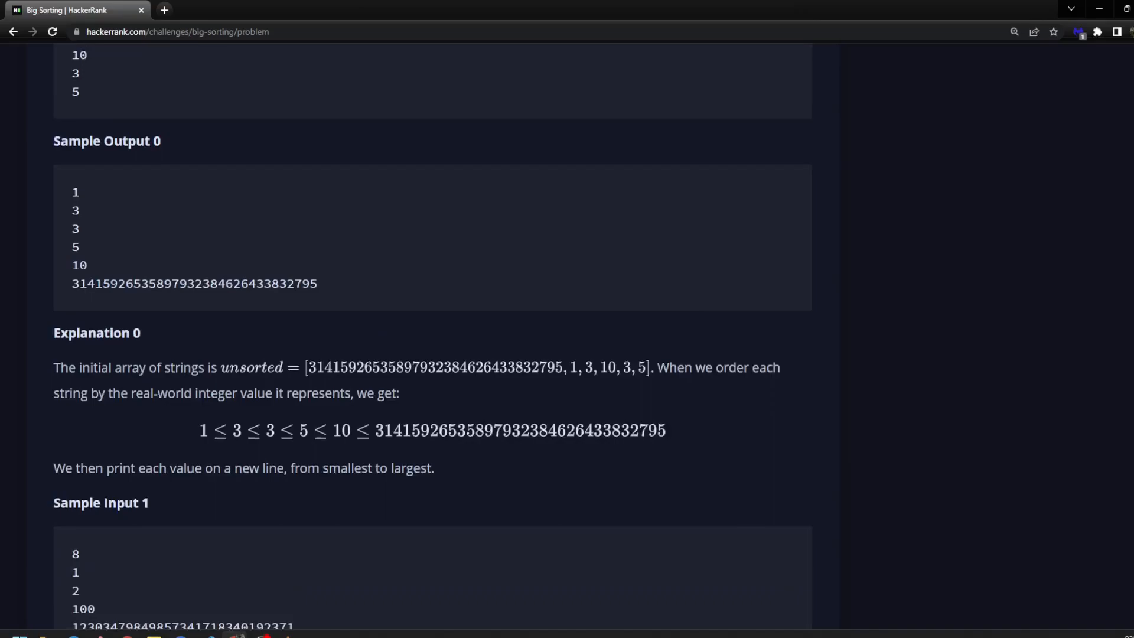
scroll("up", 3)
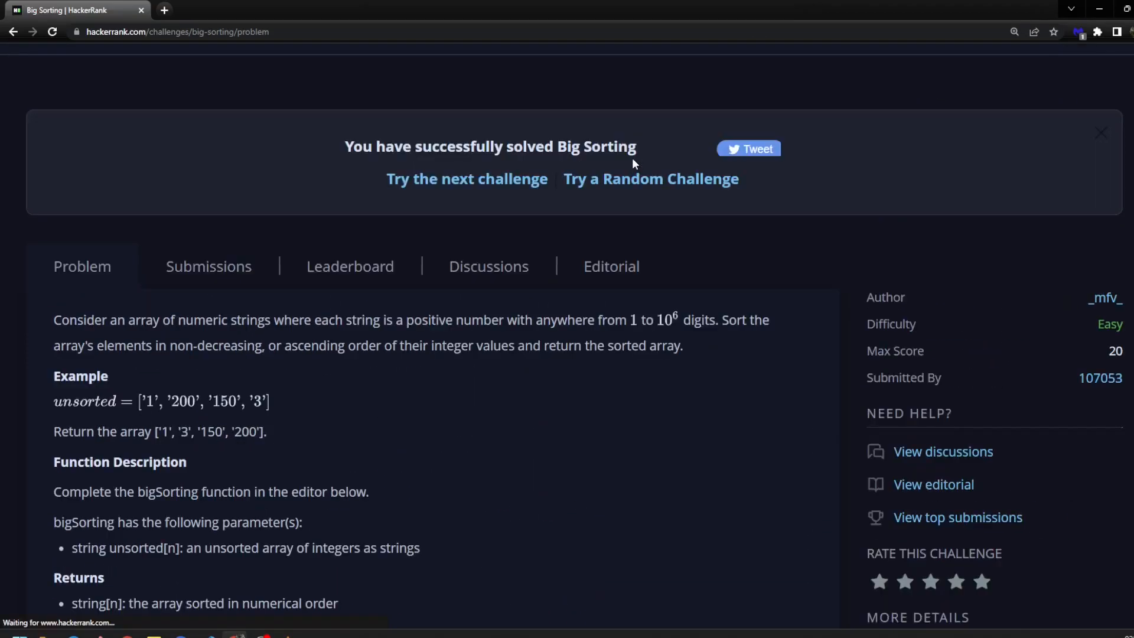
scroll("down", 3)
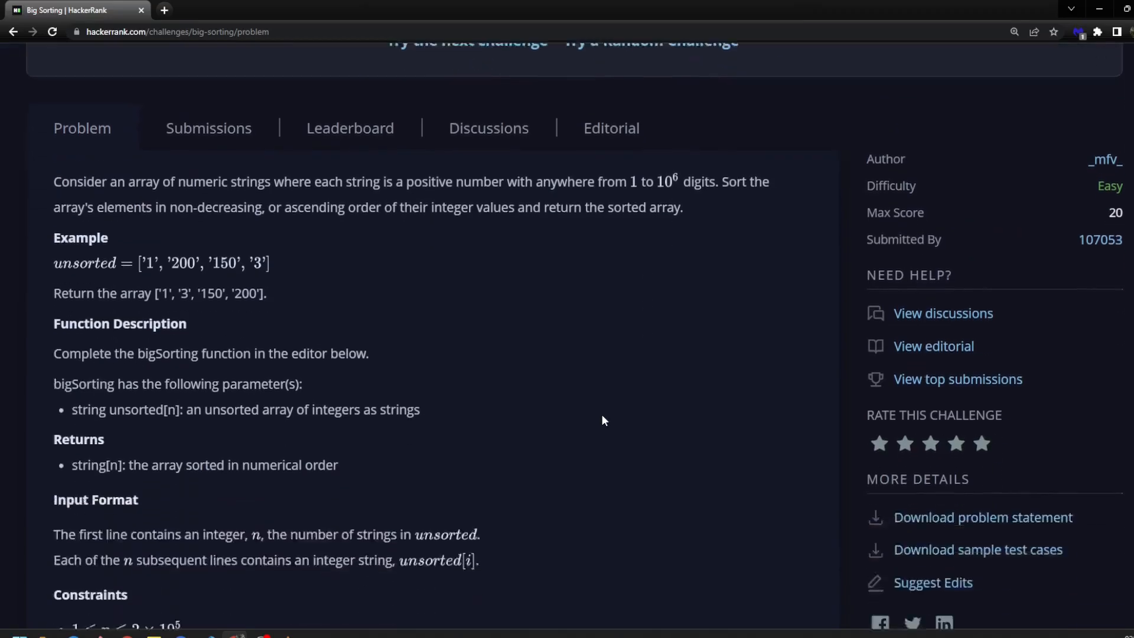
scroll("down", 3)
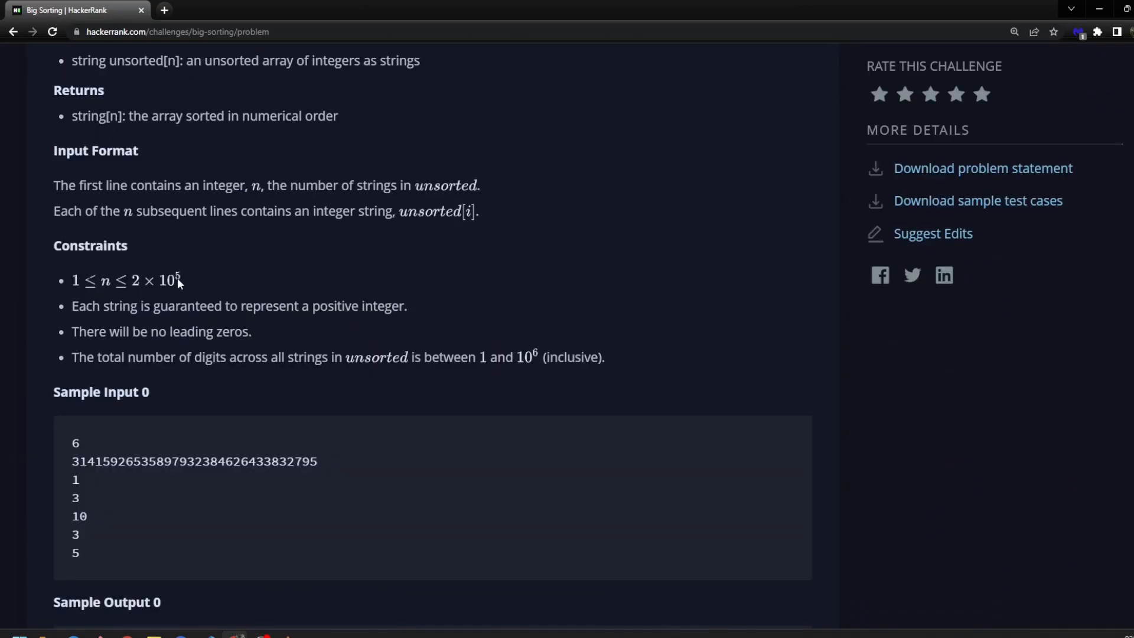
mouse_move(164, 292)
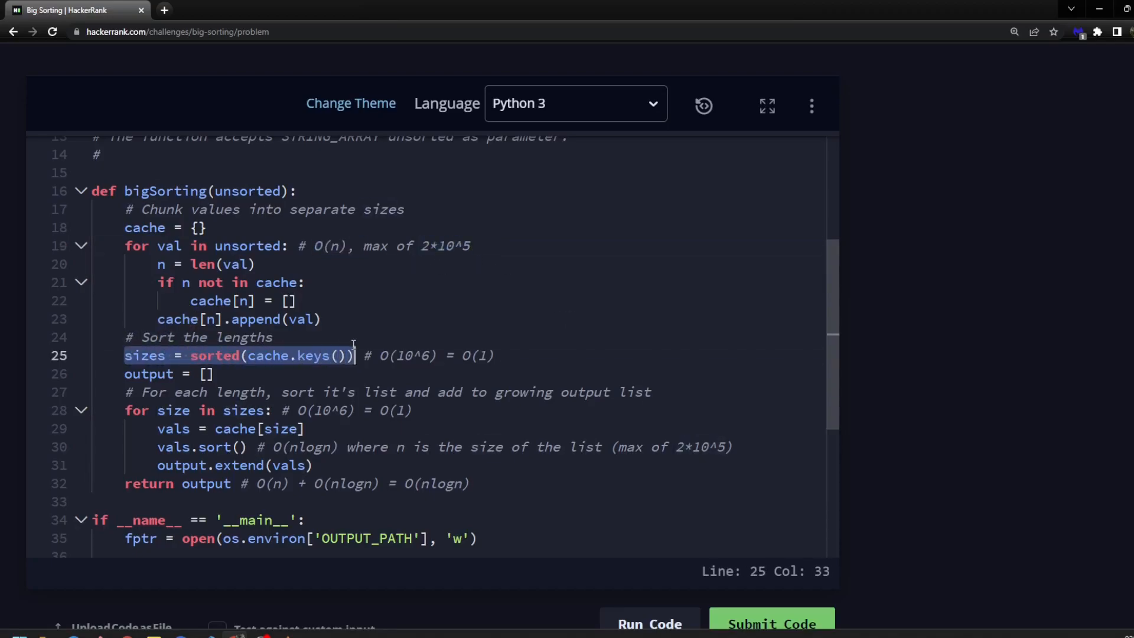
mouse_move(246, 319)
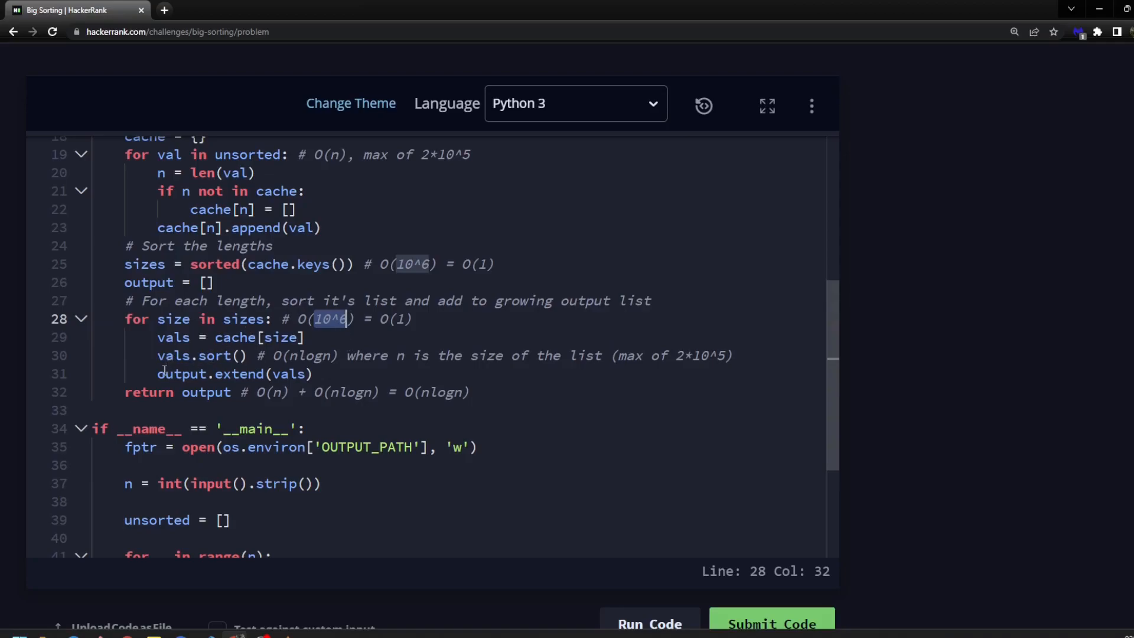
Highlight 10^6 in the loop comment and nlogn in the sorting comment
double_click(201, 355)
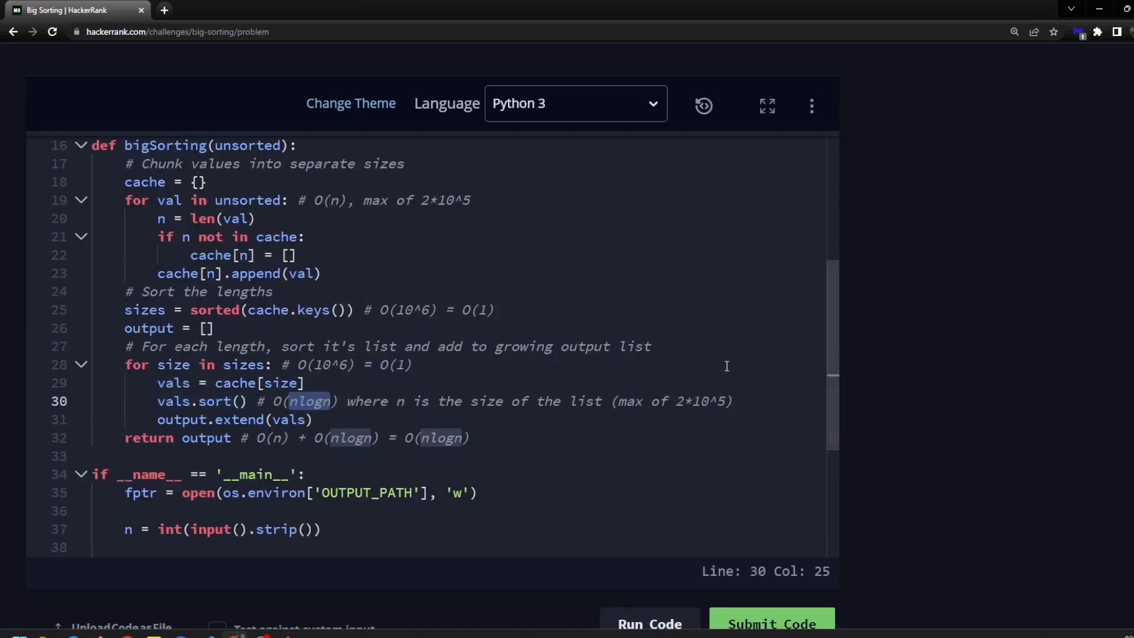
double_click(700, 401)
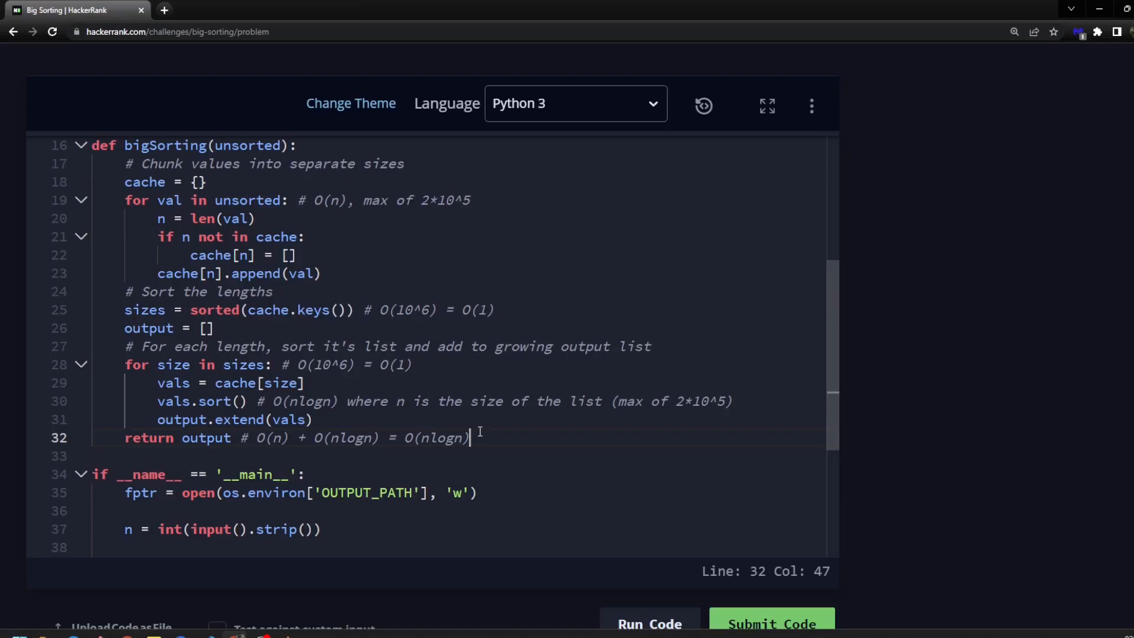
mouse_move(497, 415)
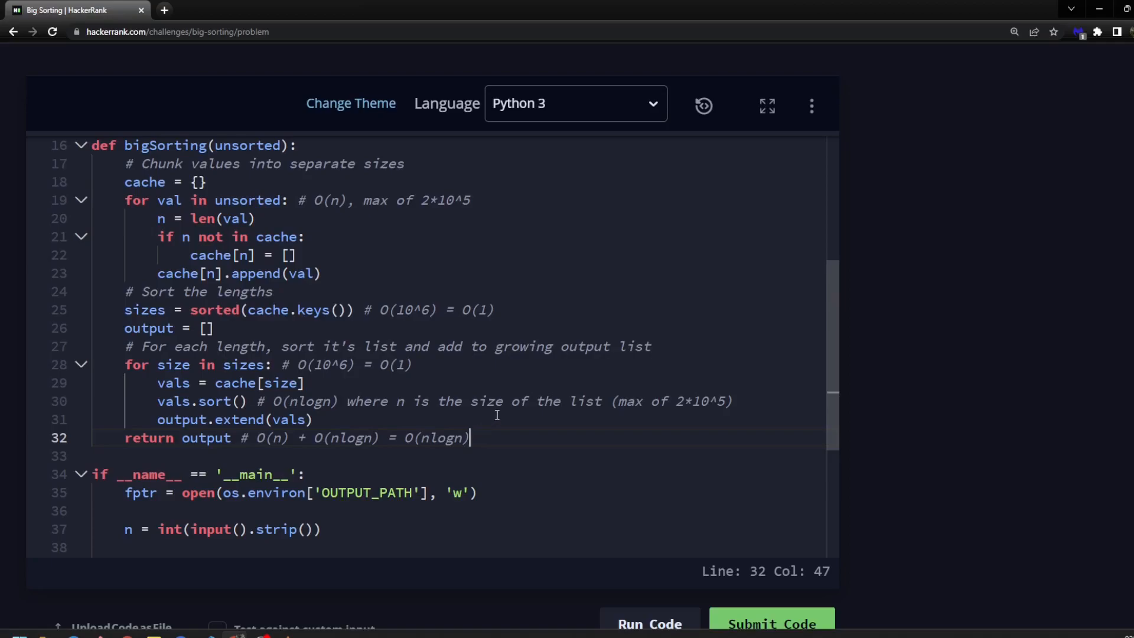
mouse_move(945, 363)
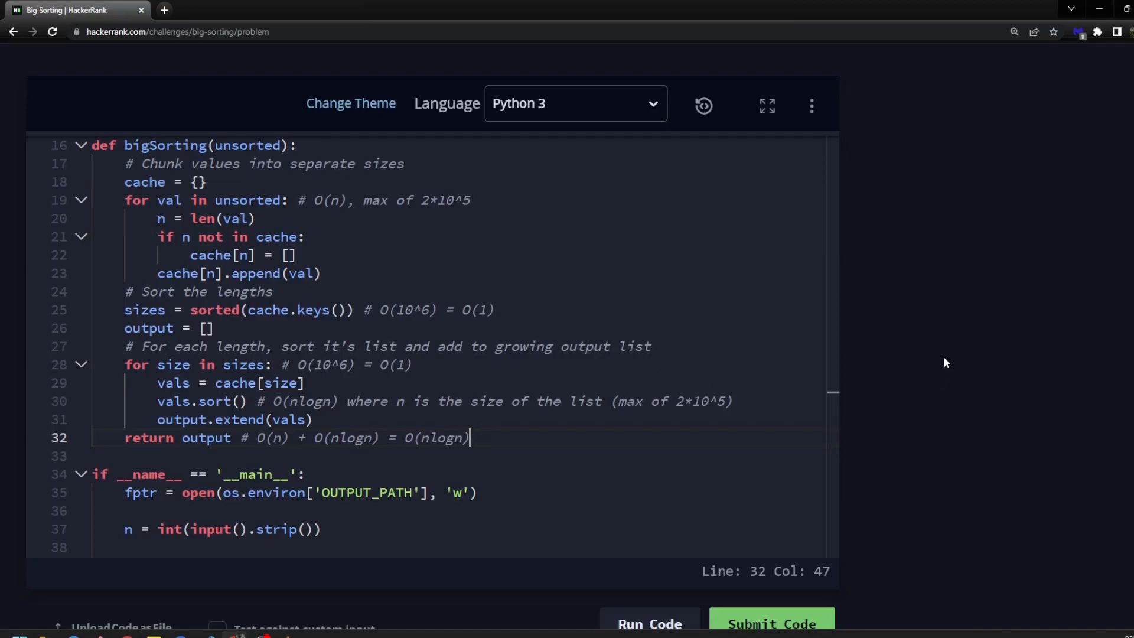